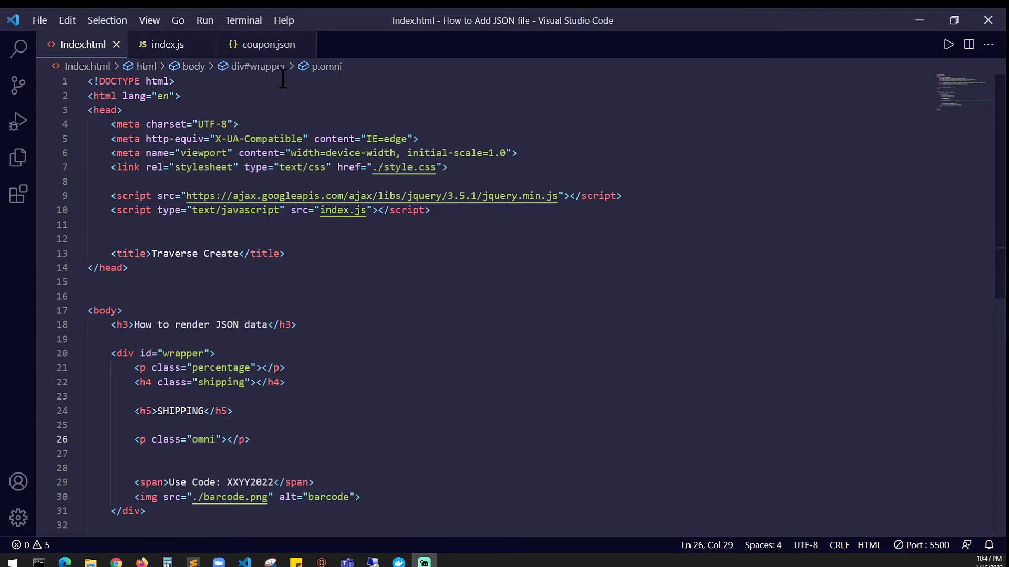
Review coupon.json and index.html, then land on index.js with its getJSON call.
click(267, 44)
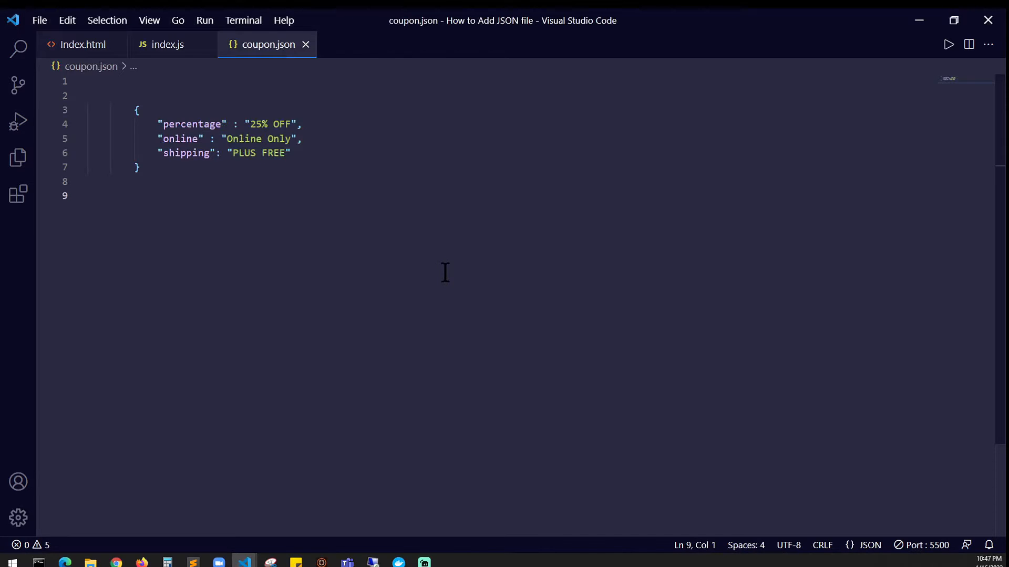
mouse_move(187, 145)
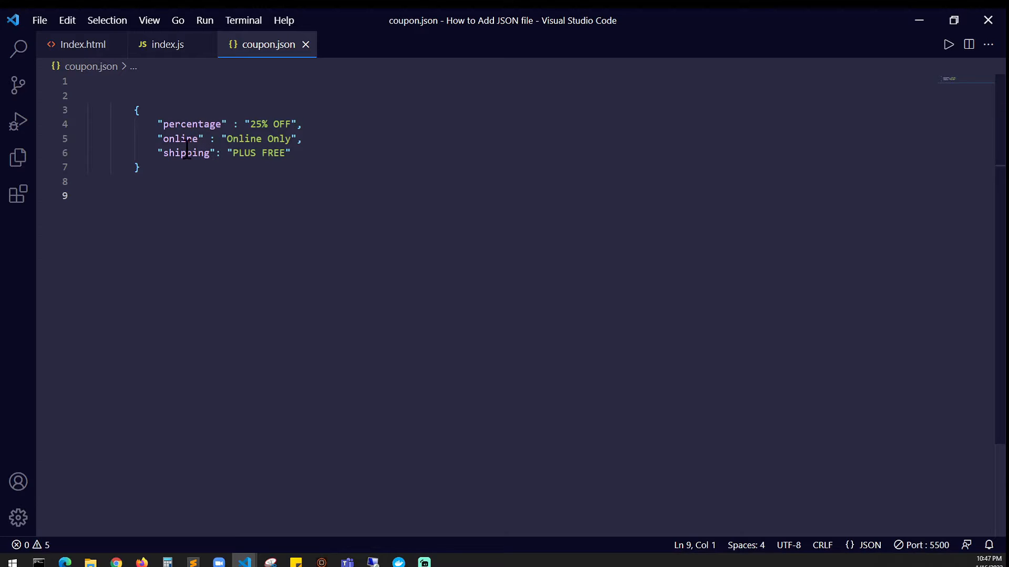
mouse_move(337, 183)
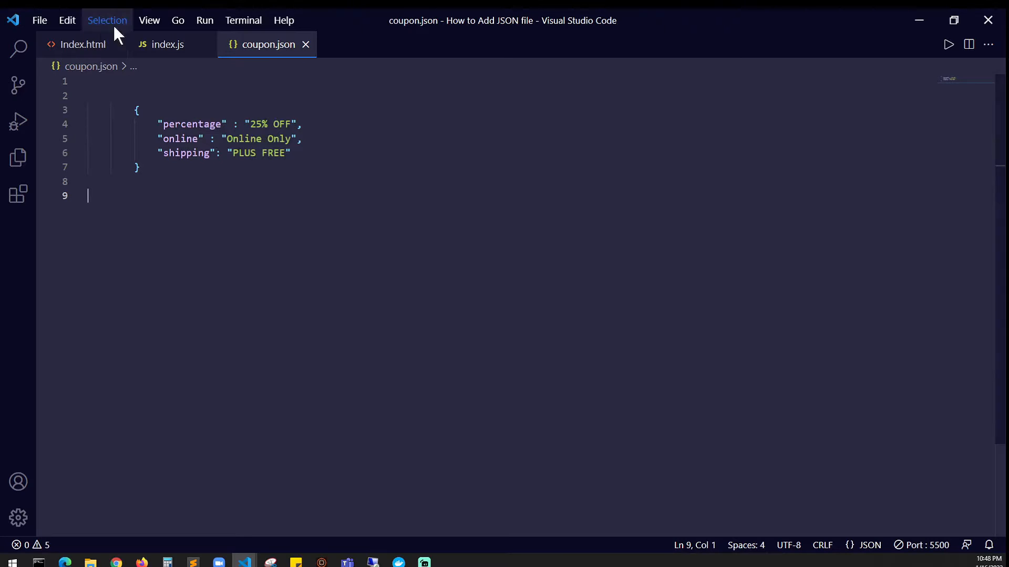
click(83, 44)
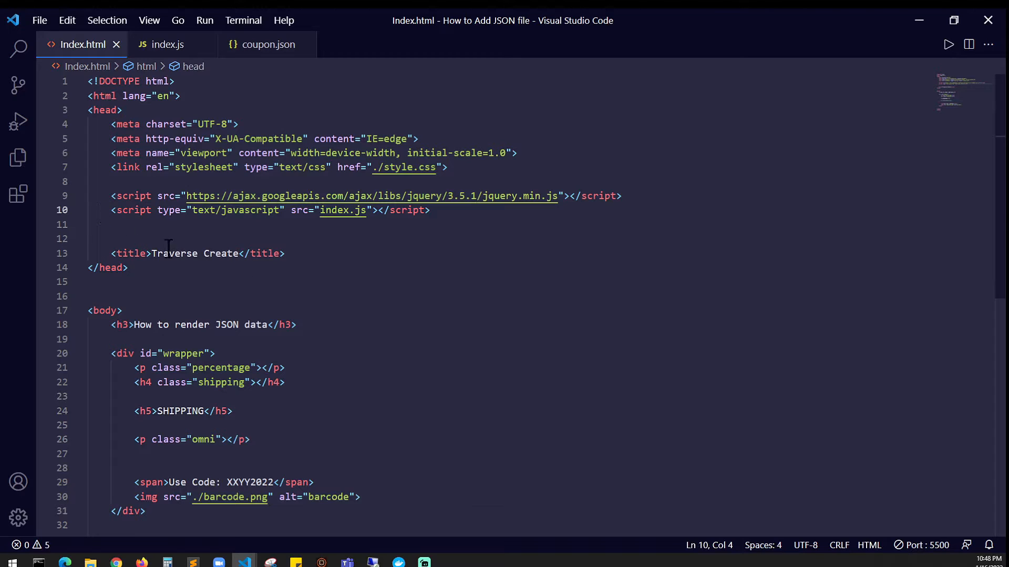
mouse_move(237, 210)
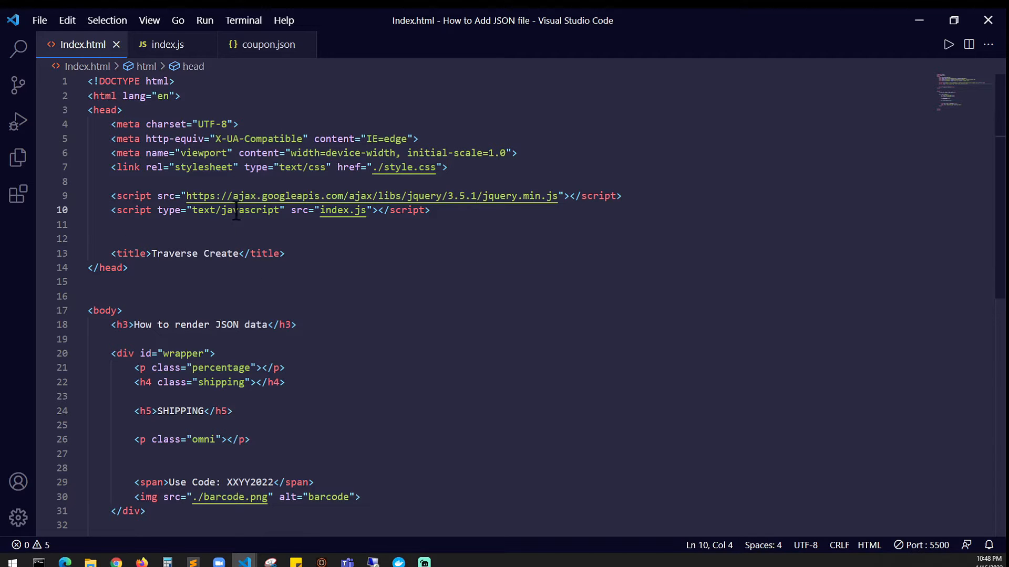
click(167, 44)
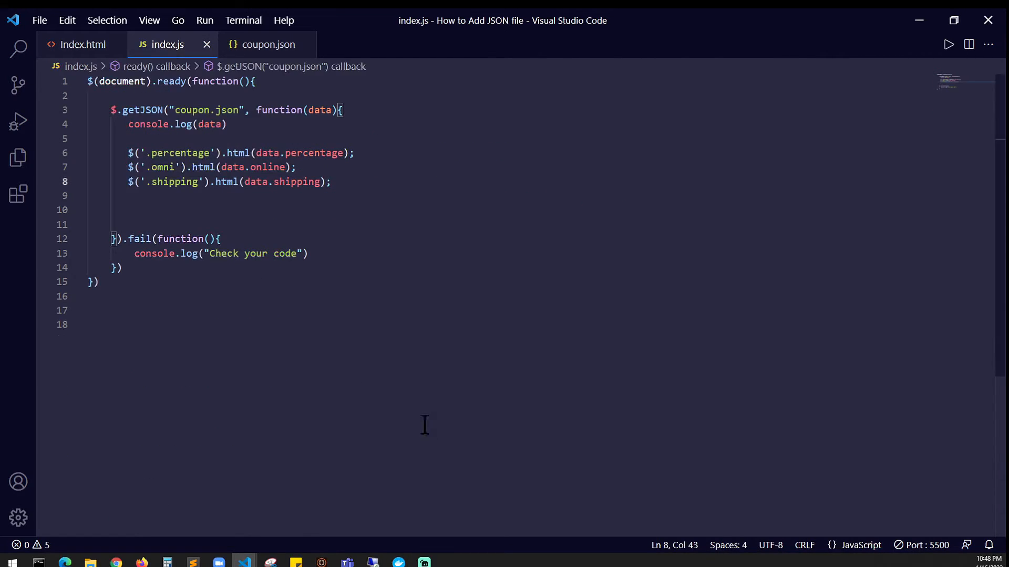
mouse_move(103, 107)
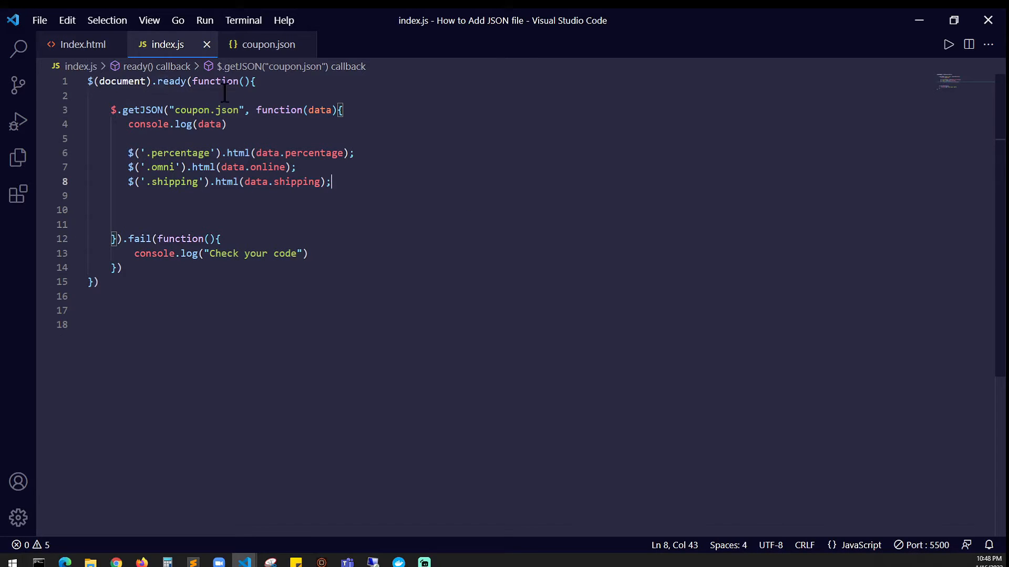
mouse_move(159, 225)
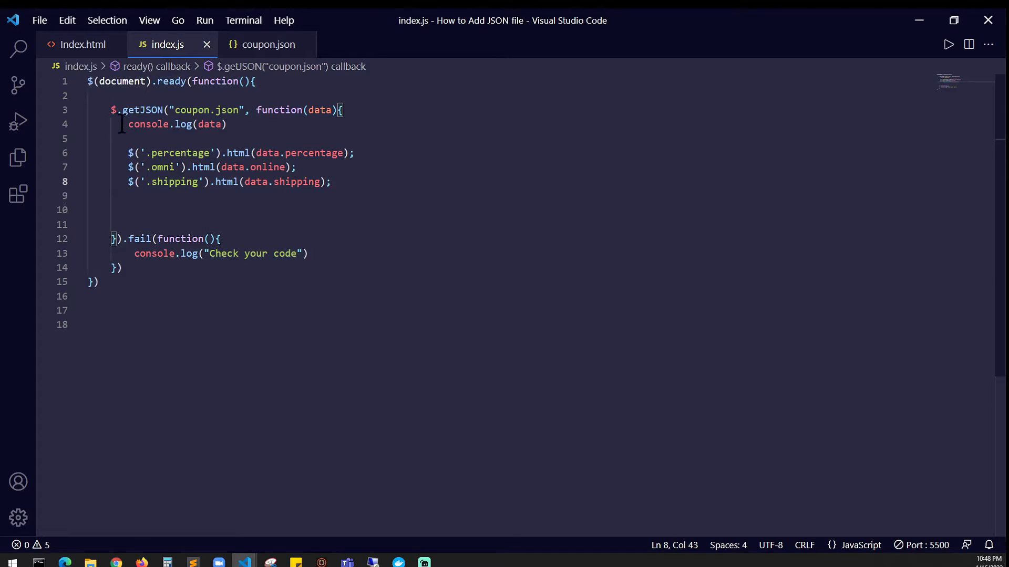
mouse_move(514, 235)
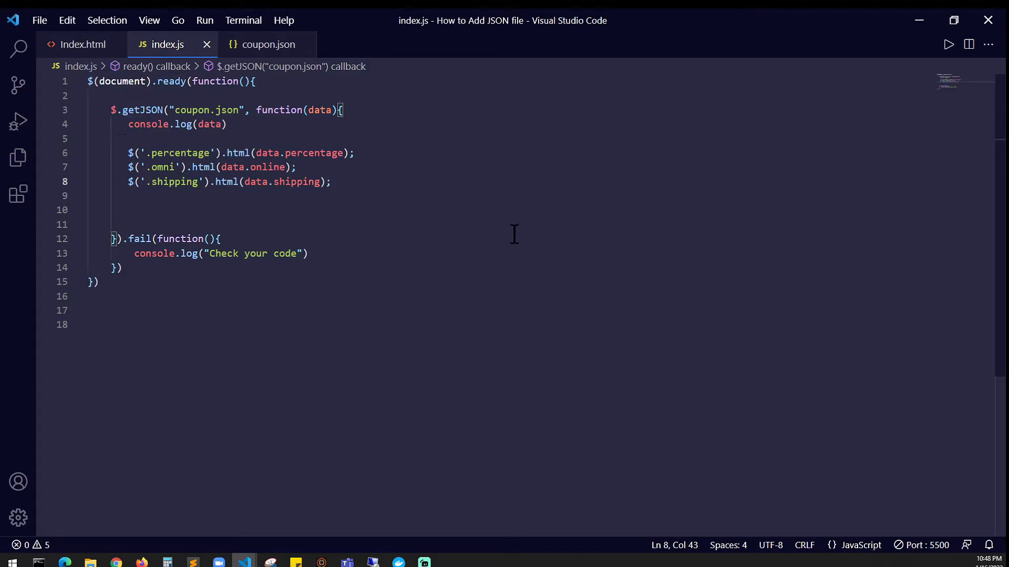
mouse_move(182, 133)
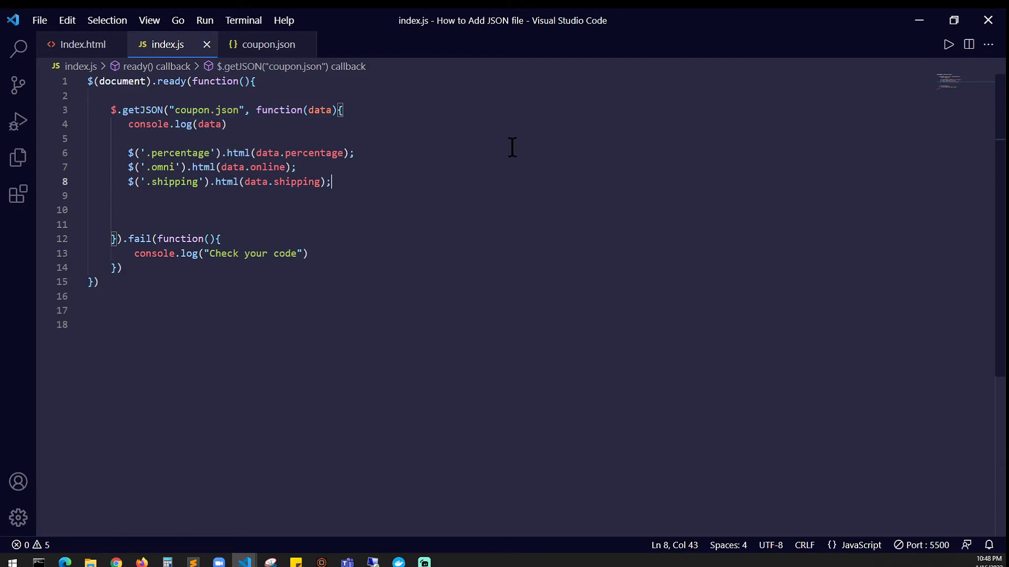
mouse_move(415, 230)
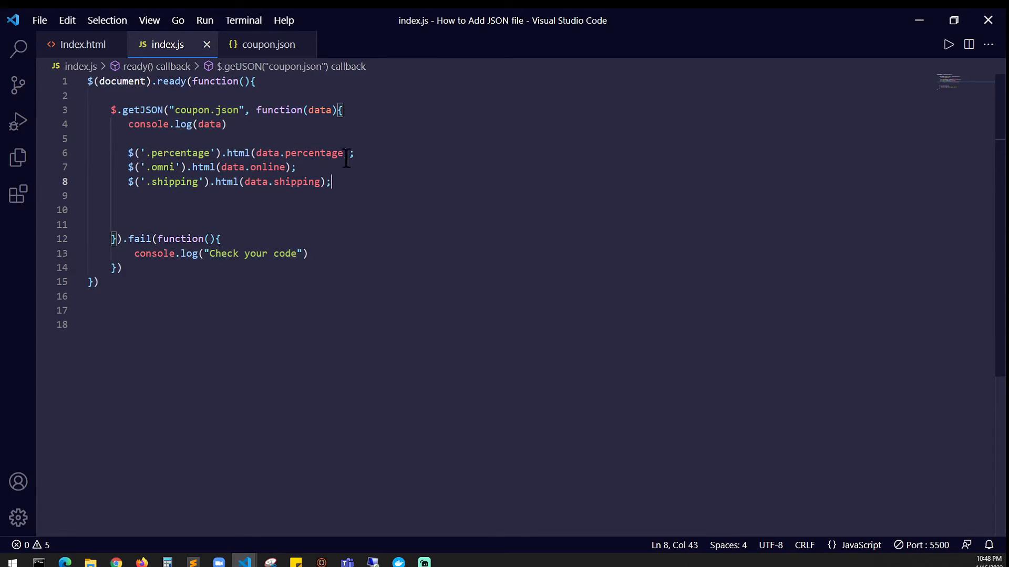
mouse_move(485, 220)
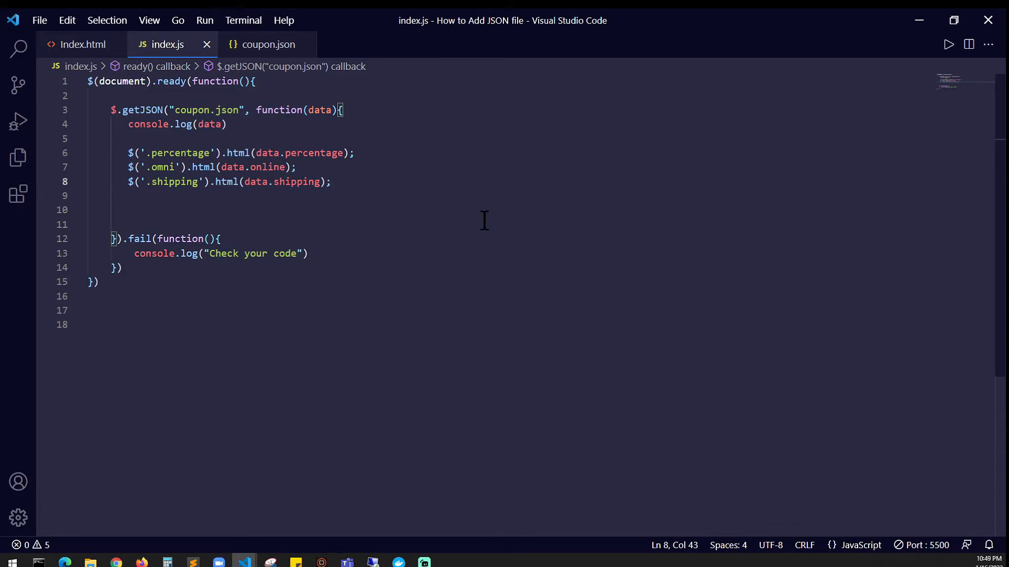
Expand the logged coupon object in the Console, then close DevTools to show the 25% OFF coupon.
click(115, 565)
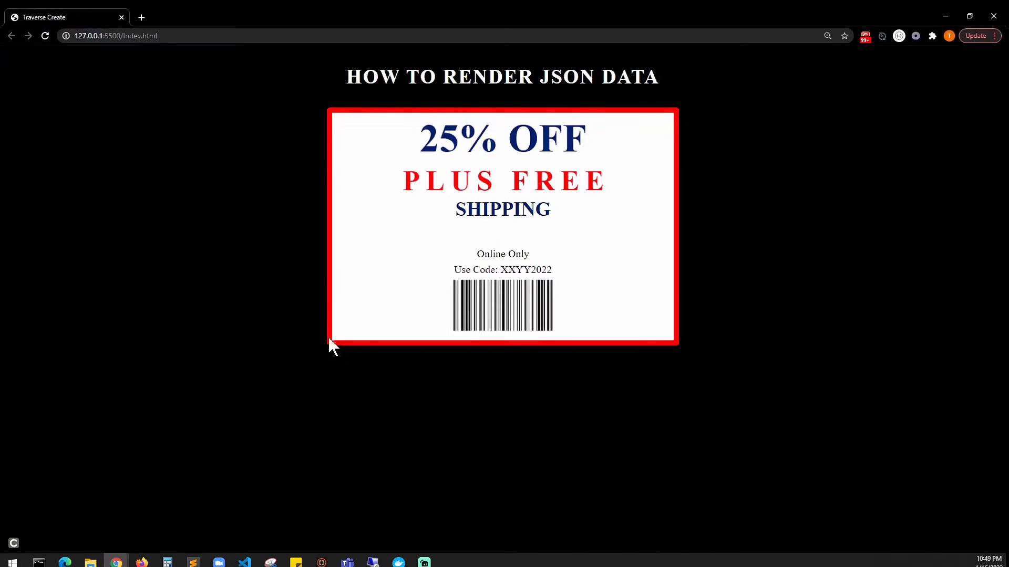
mouse_move(297, 451)
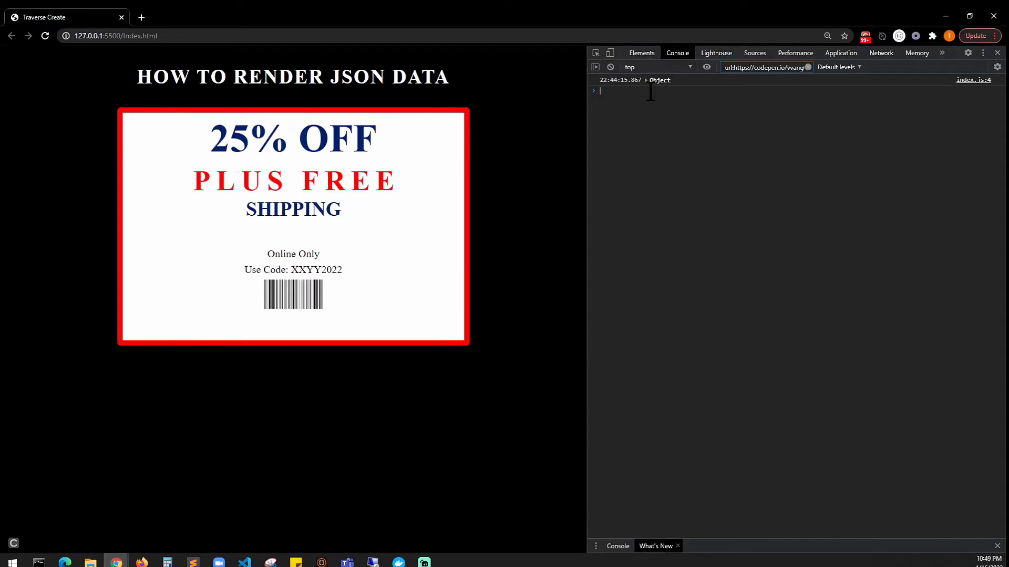
mouse_move(648, 87)
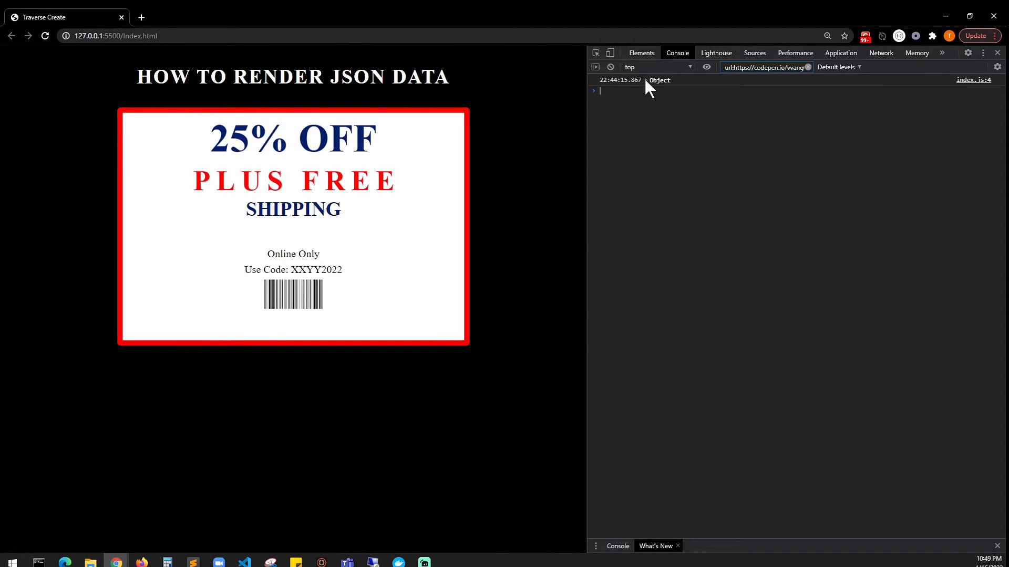
click(649, 80)
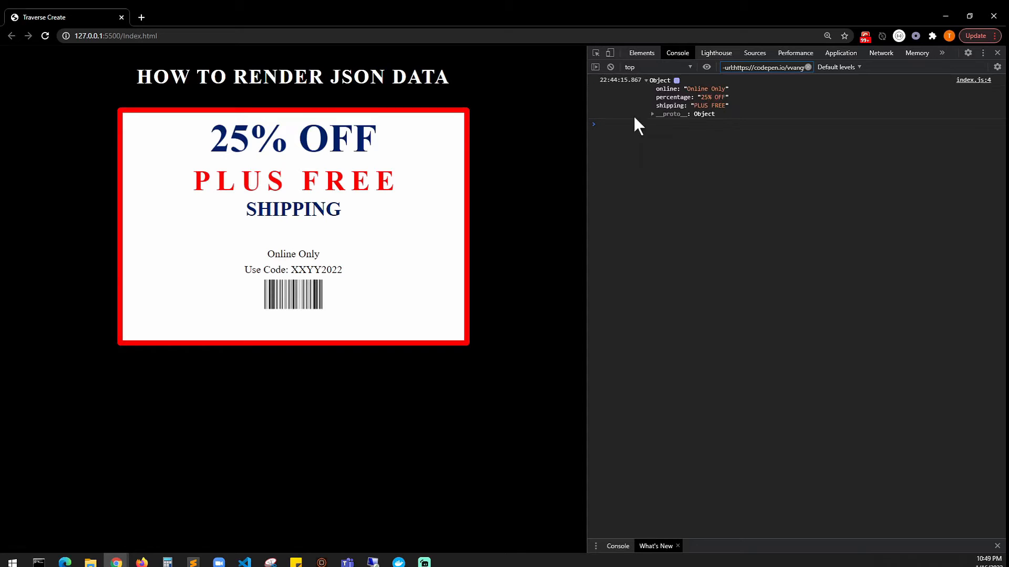
mouse_move(697, 124)
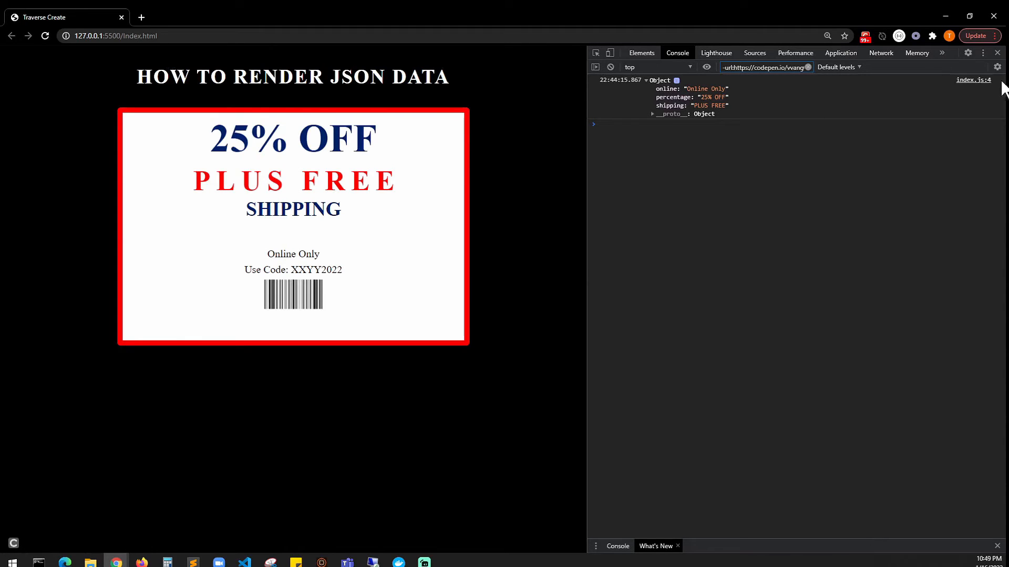
click(997, 53)
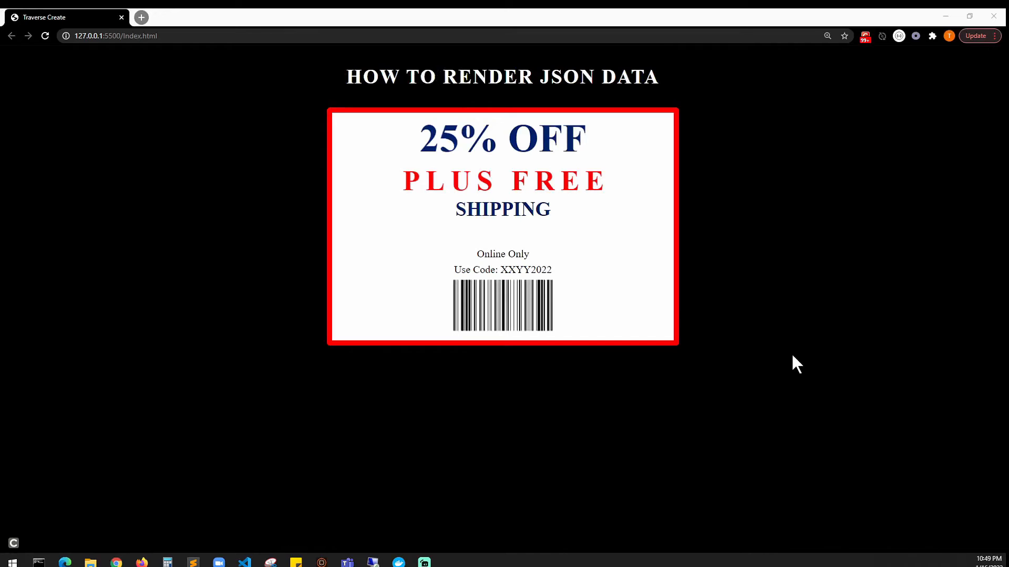
click(242, 565)
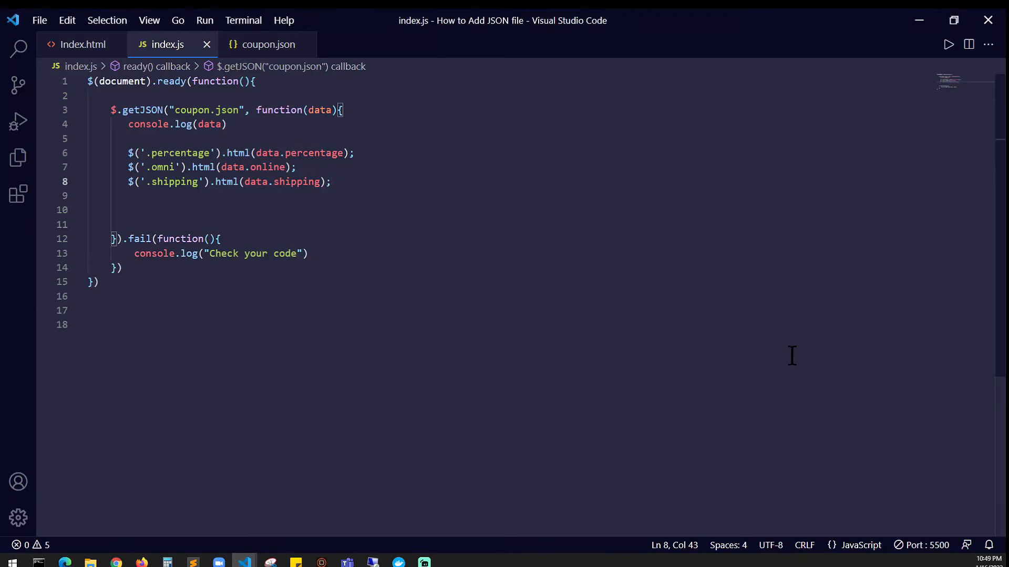
mouse_move(179, 224)
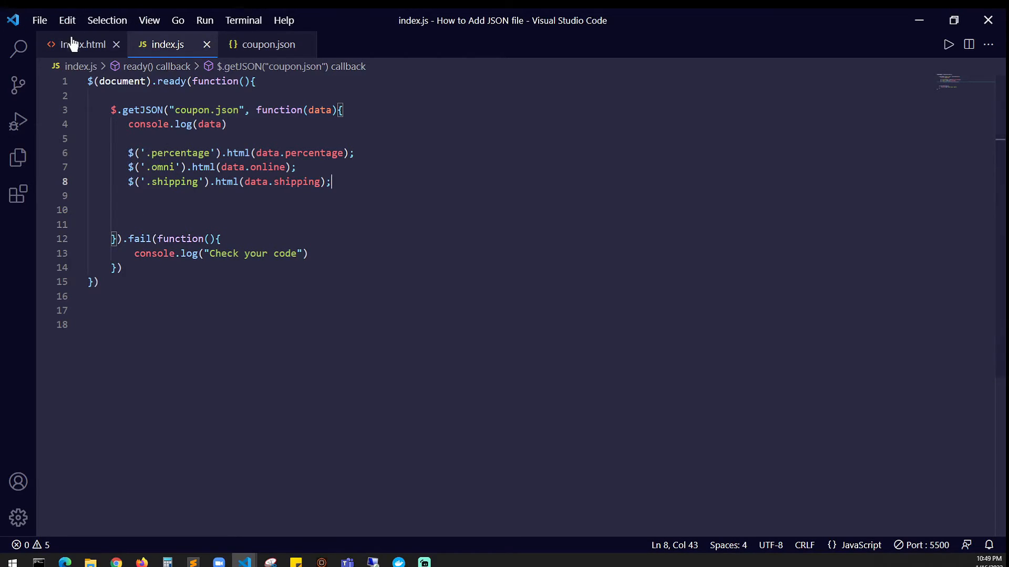
click(81, 44)
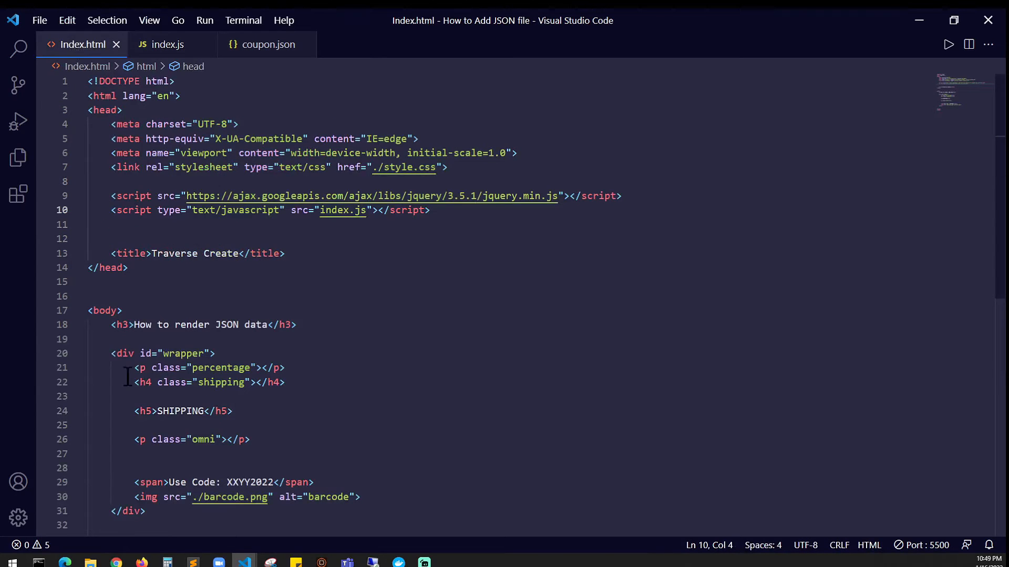
mouse_move(179, 382)
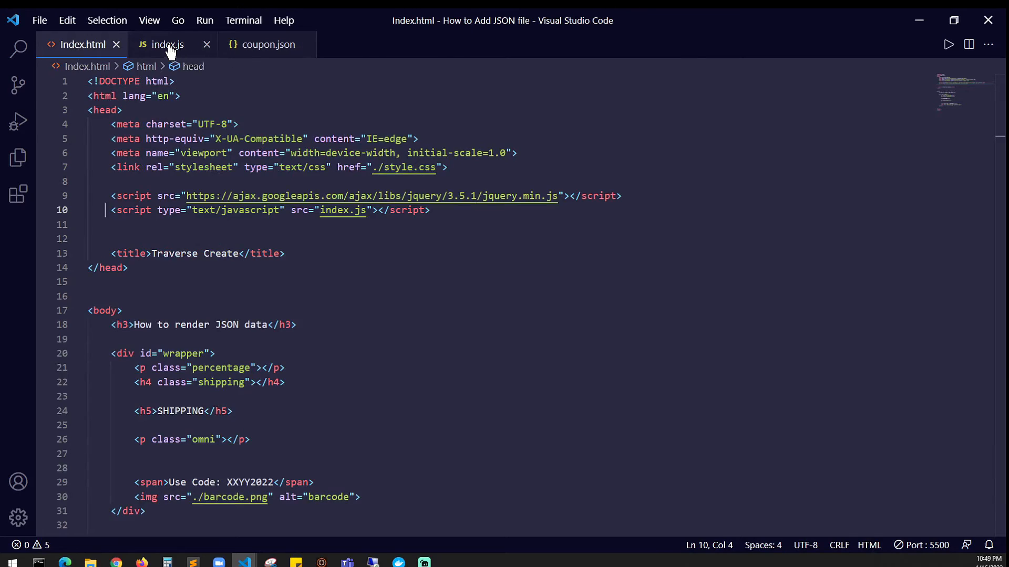
click(166, 44)
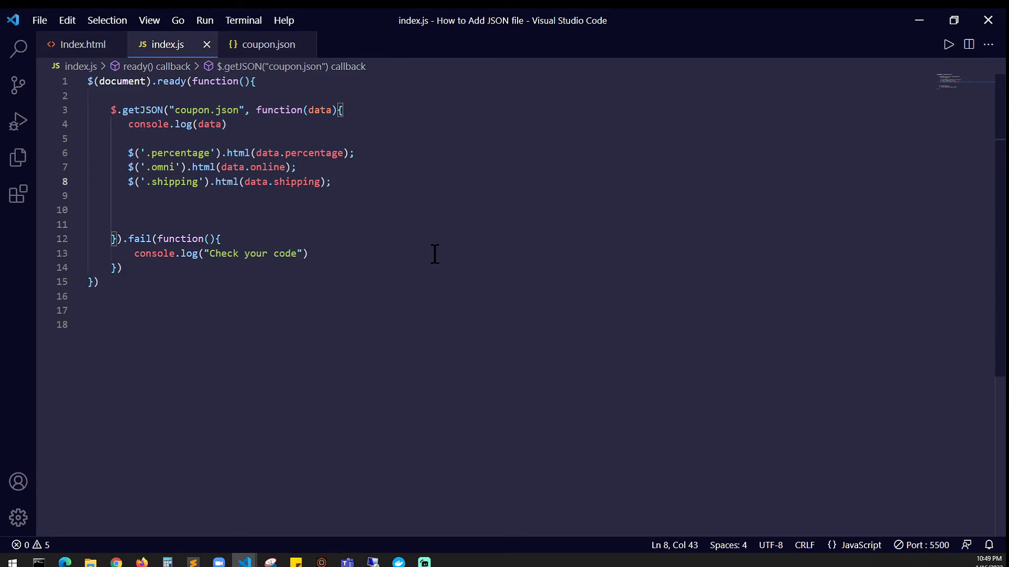
mouse_move(160, 197)
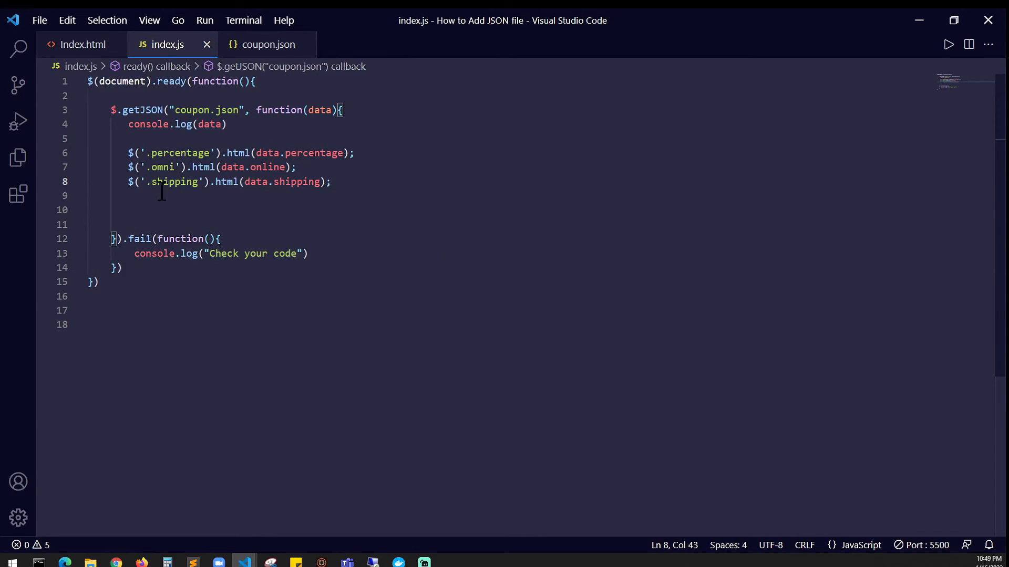
click(331, 182)
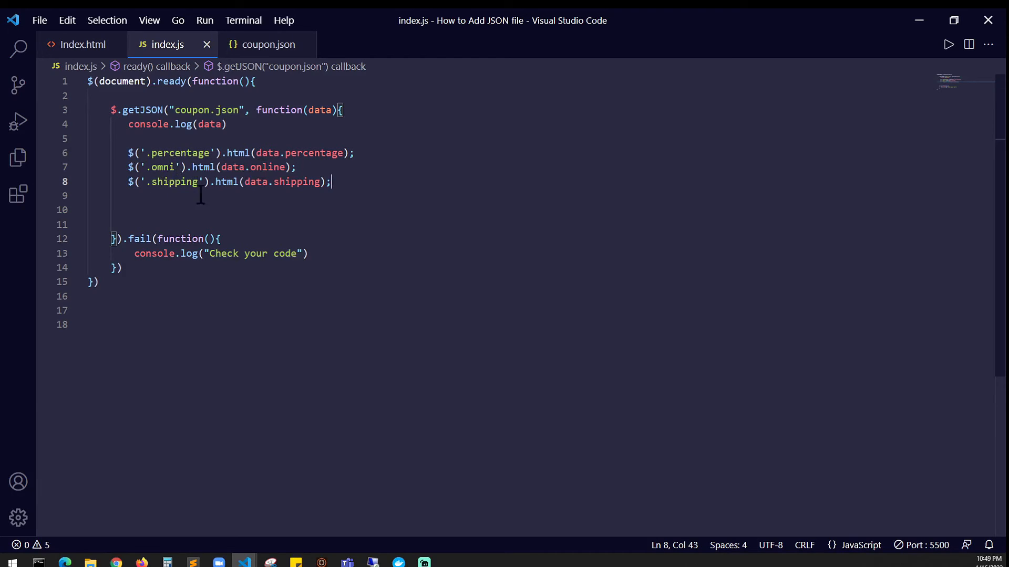
mouse_move(254, 245)
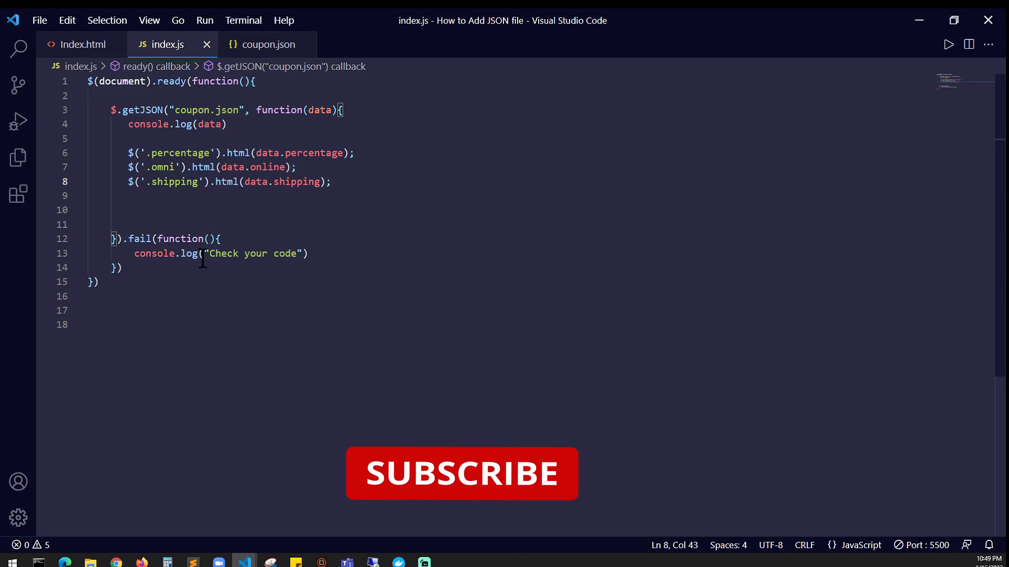
mouse_move(385, 283)
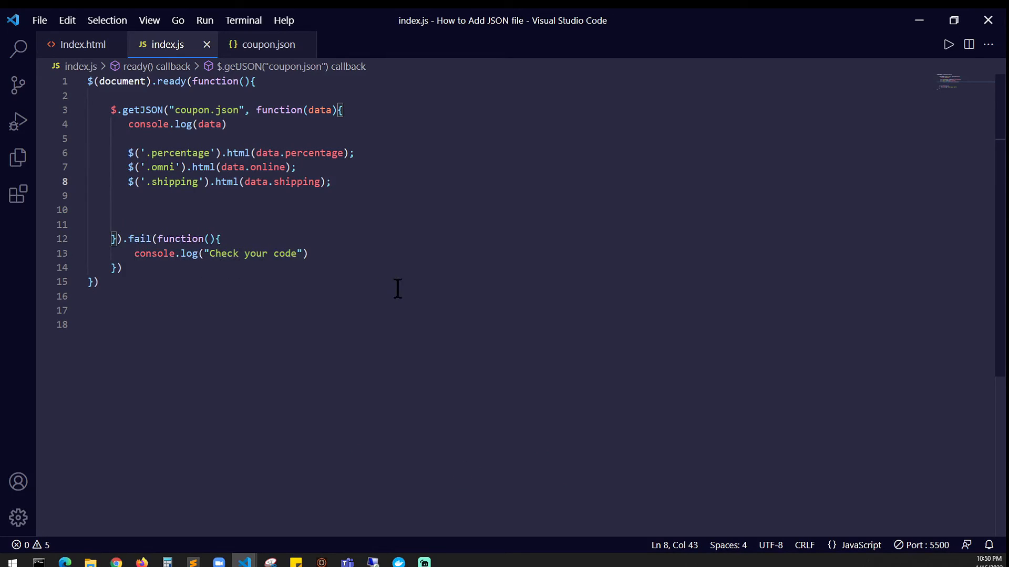
click(114, 566)
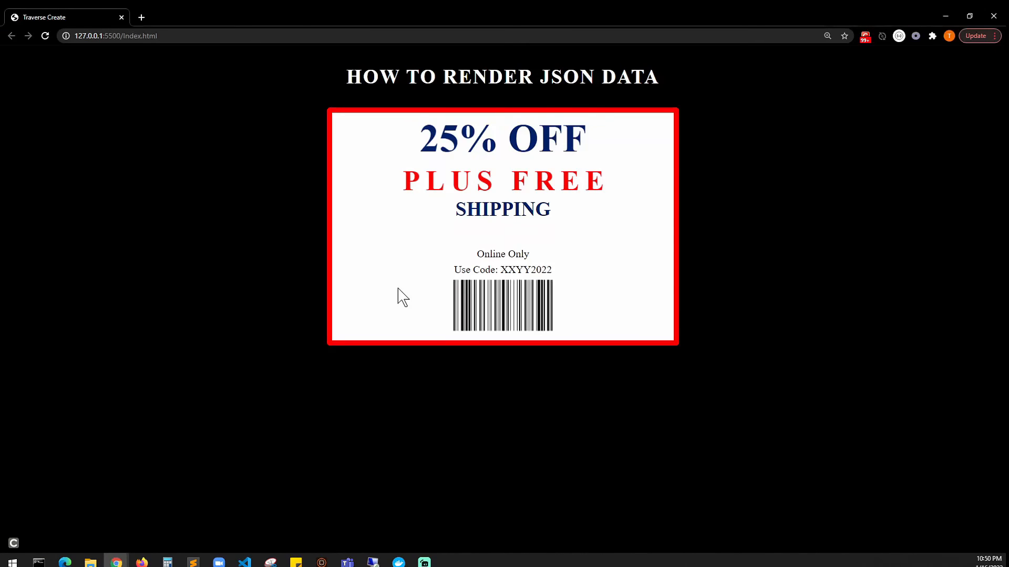
mouse_move(594, 227)
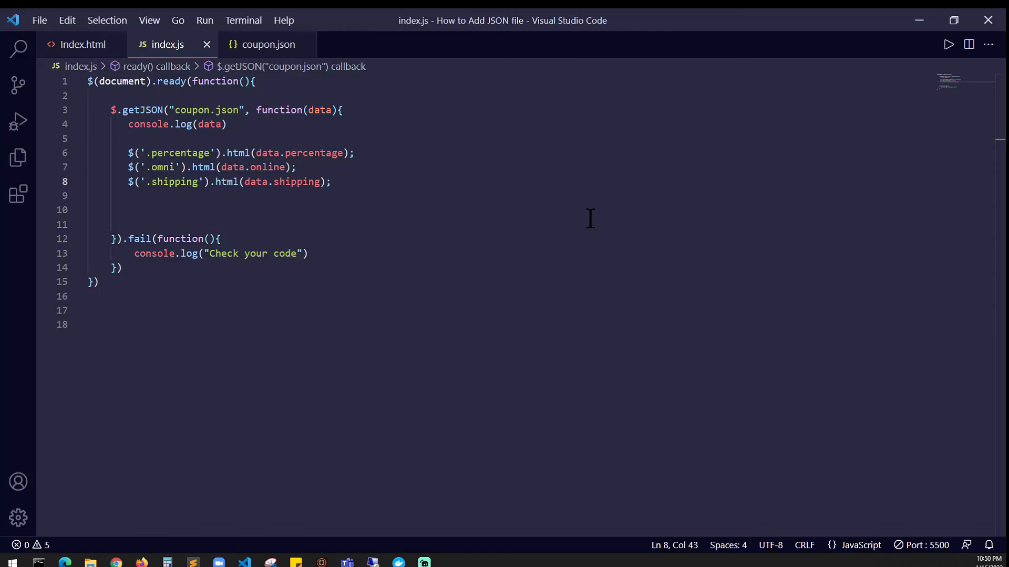
Change the coupon.json percentage to 50% OFF and confirm the browser coupon shows 50% OFF.
click(267, 44)
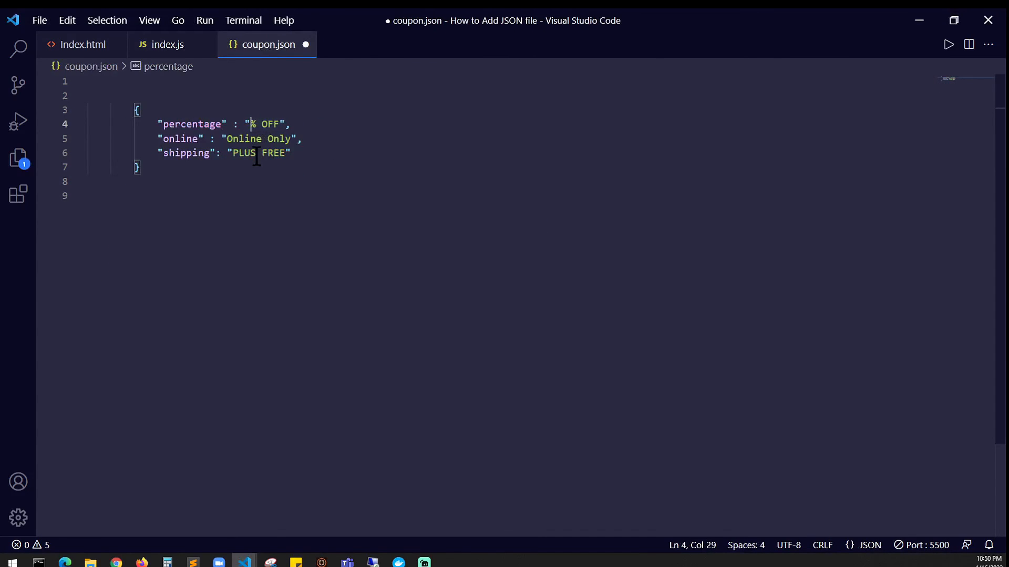
text(50)
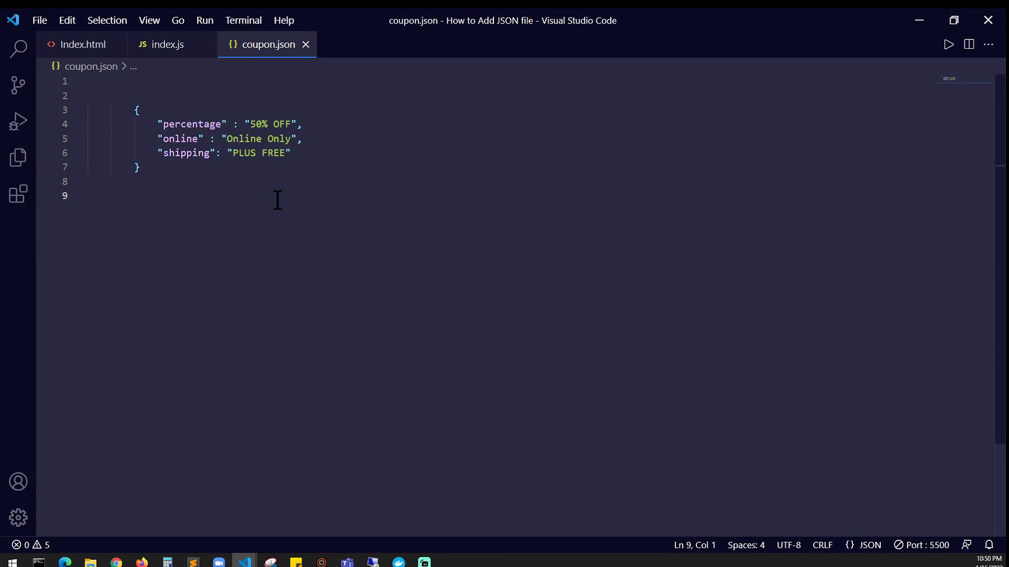
click(114, 566)
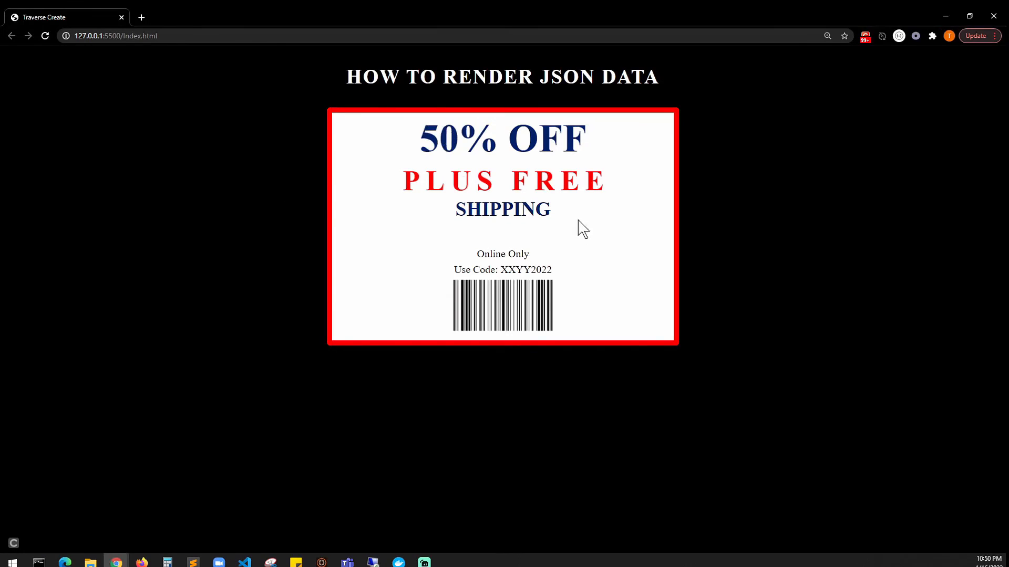
mouse_move(628, 227)
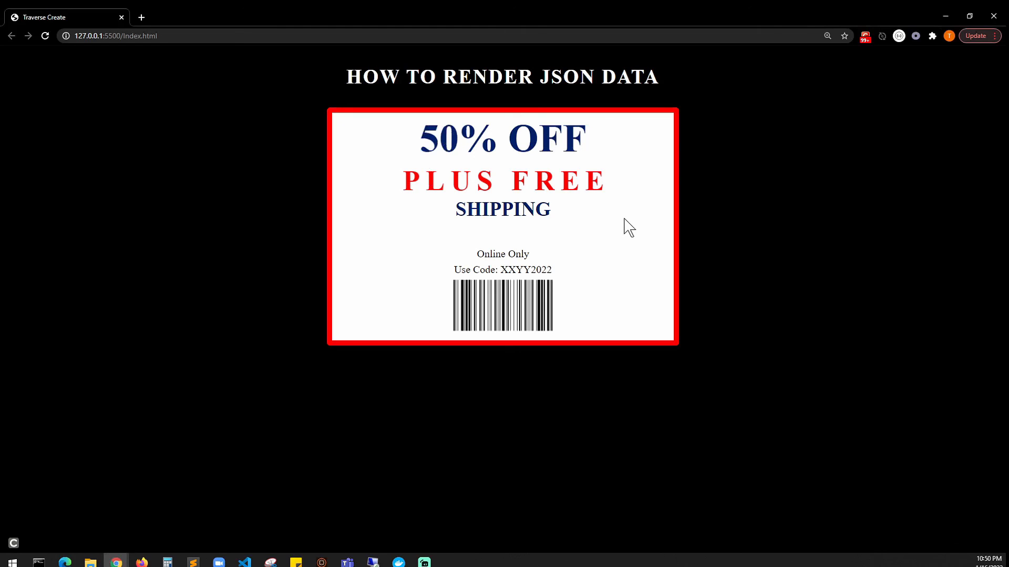